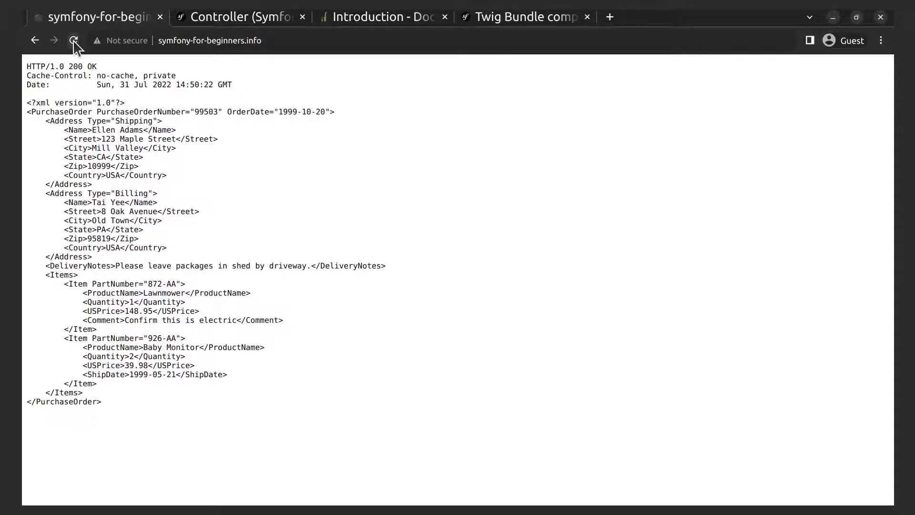
pyautogui.moveTo(58, 62)
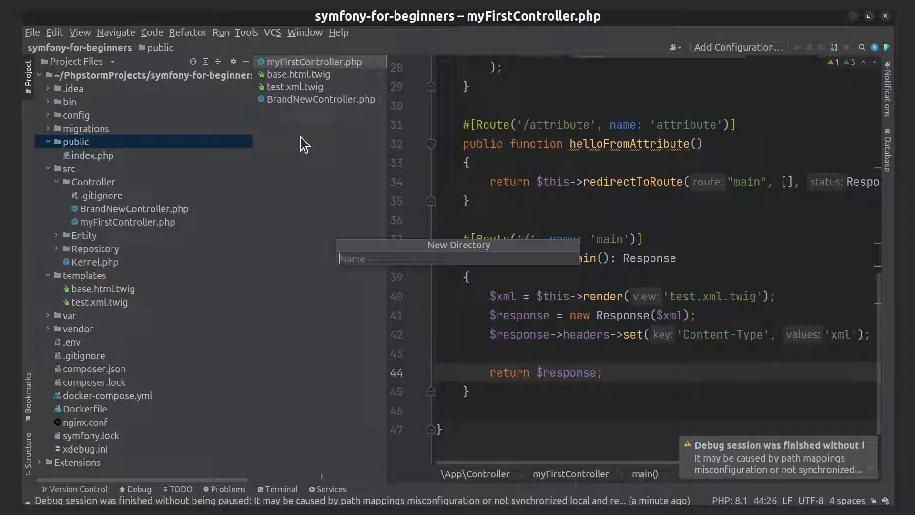
# - Name the new public subfolder 'img' and confirm postage-stamp.jpg is inside it
pyautogui.write('img')
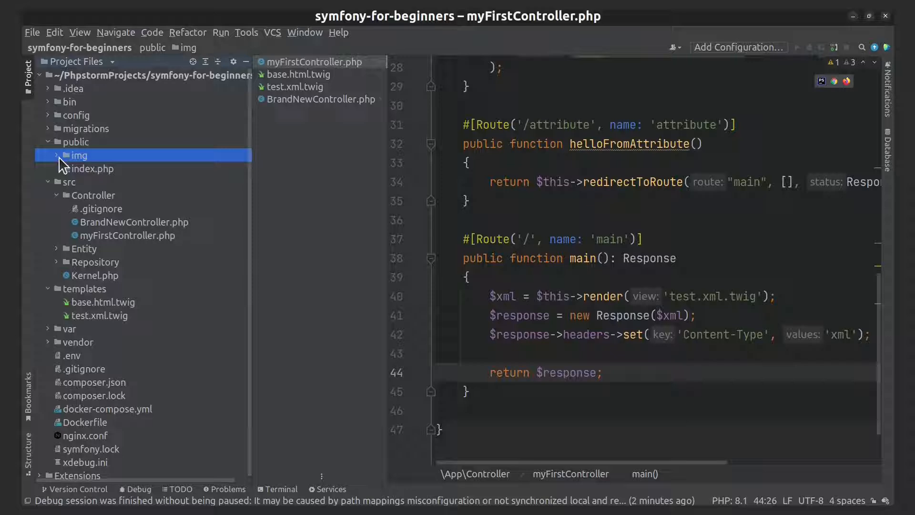
pyautogui.click(56, 154)
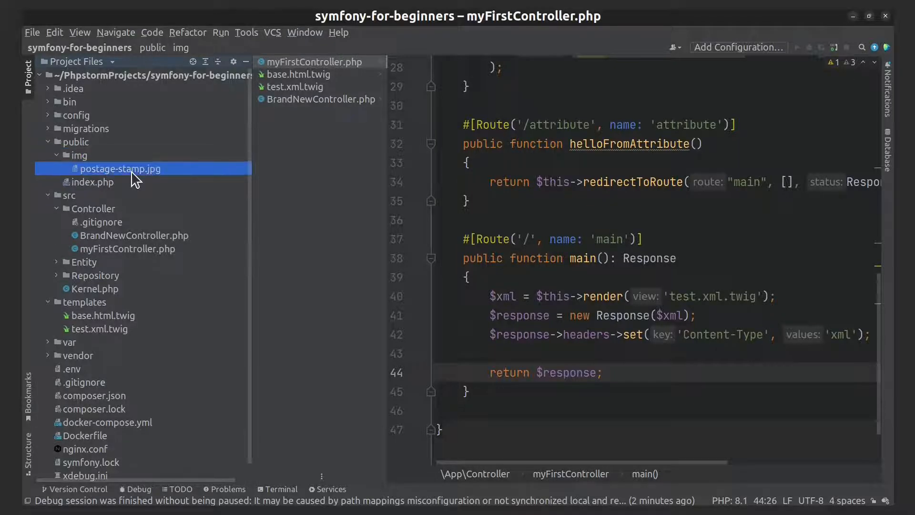
pyautogui.click(120, 168)
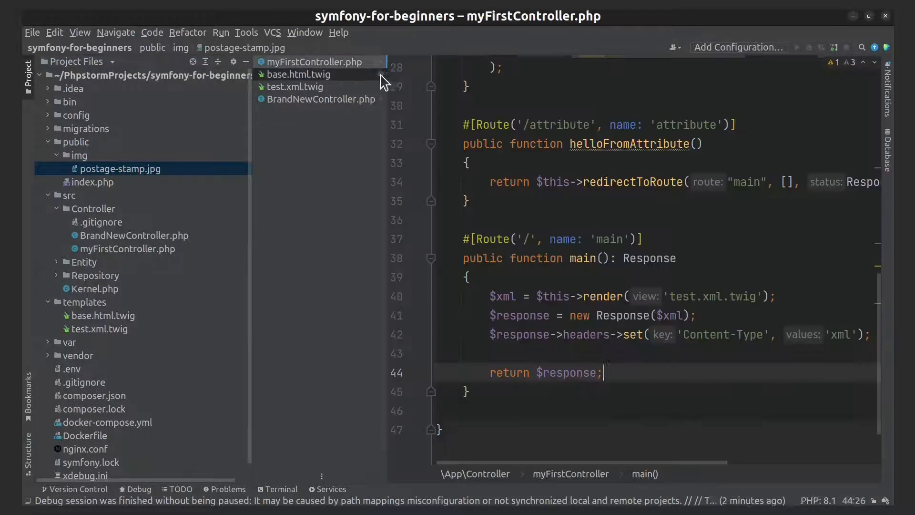
pyautogui.click(80, 156)
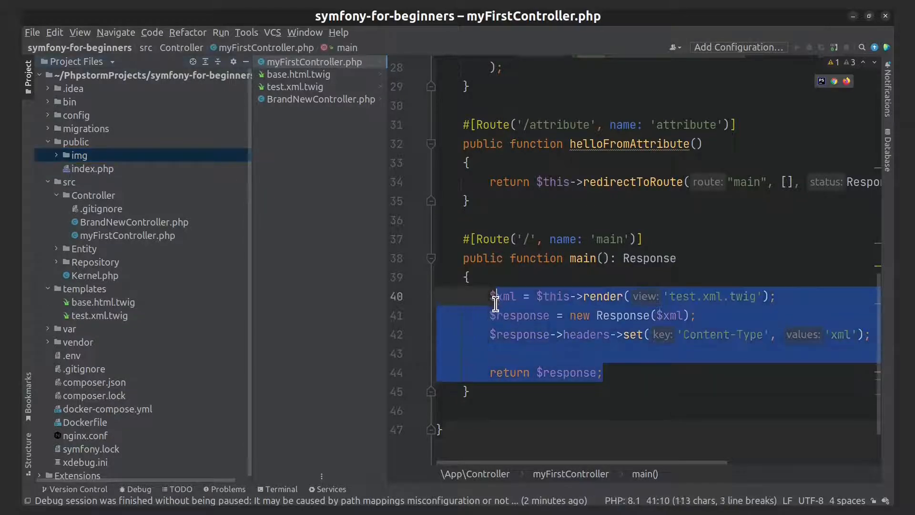
# - Replace main()'s old body with a return $this->file() statement
pyautogui.press('Delete')
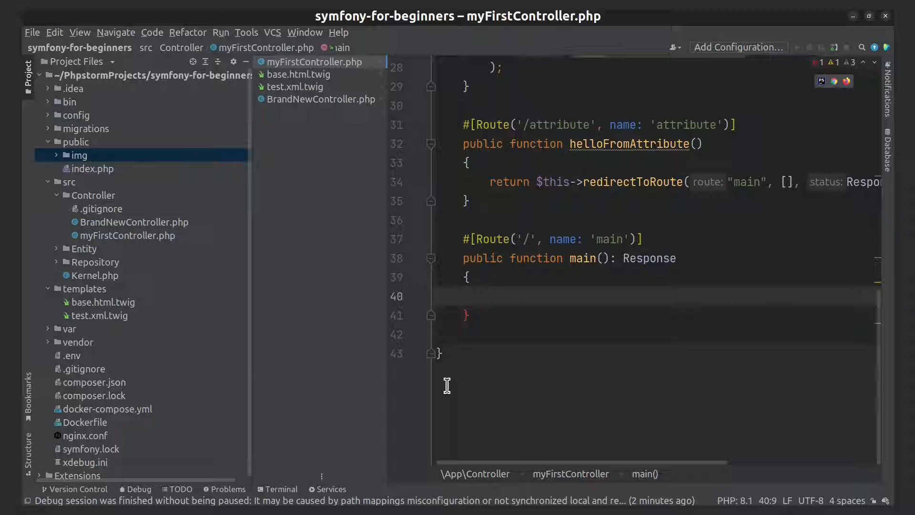
pyautogui.moveTo(530, 302)
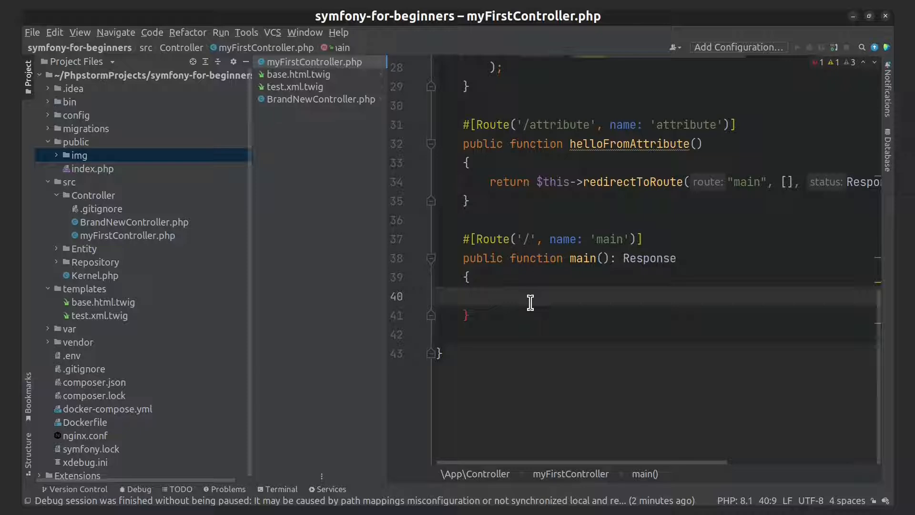
pyautogui.write('return')
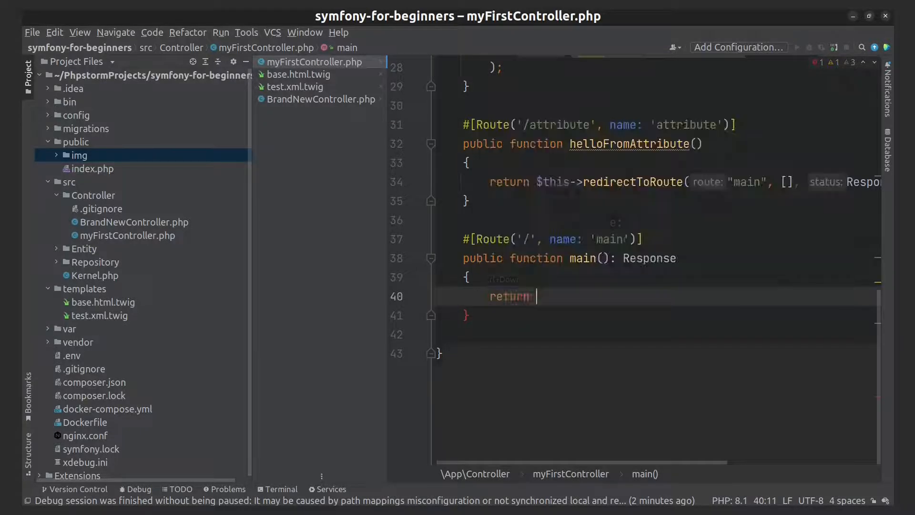
pyautogui.write('$this')
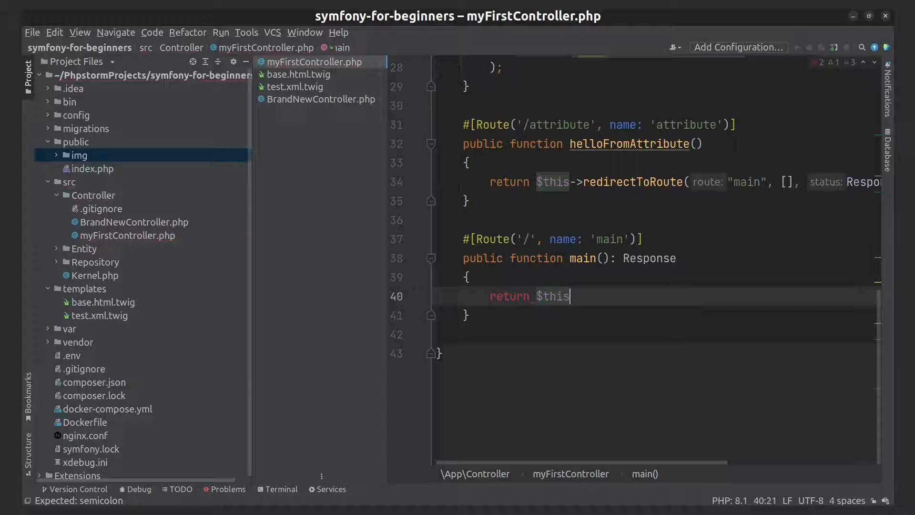
pyautogui.write('->f')
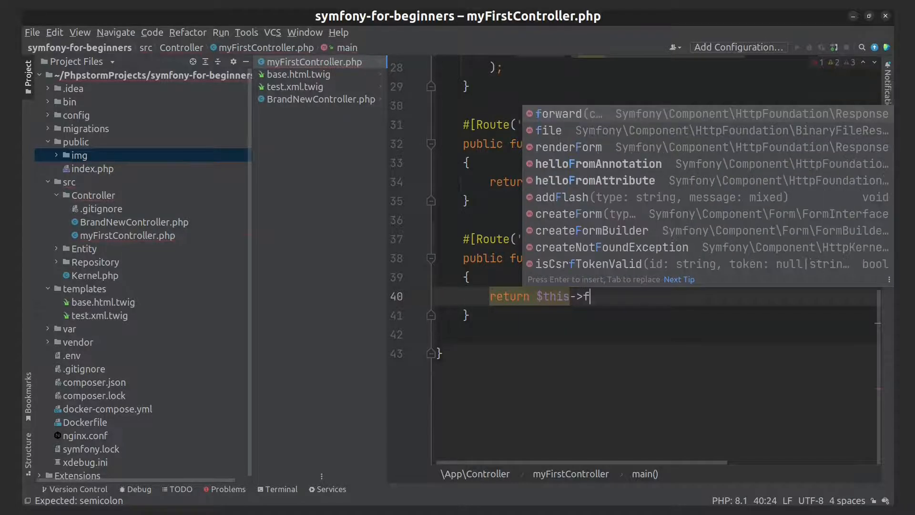
pyautogui.click(546, 130)
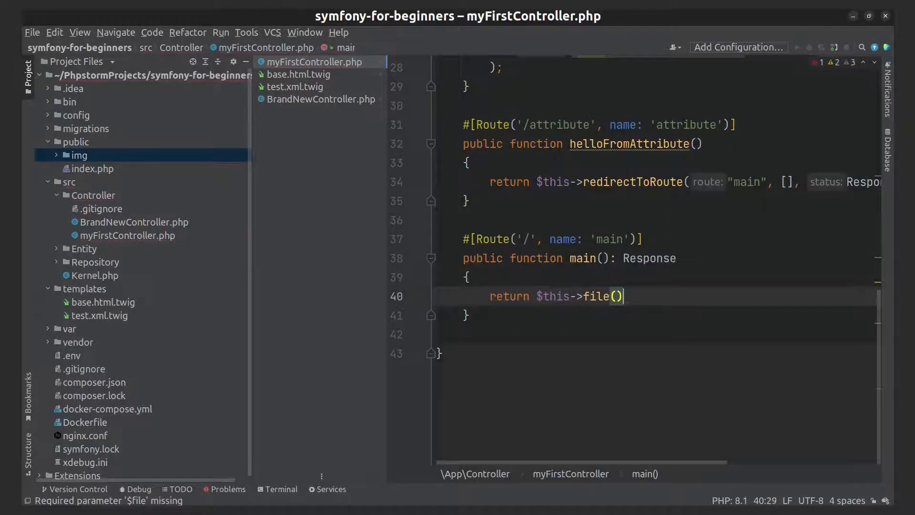
pyautogui.write(';')
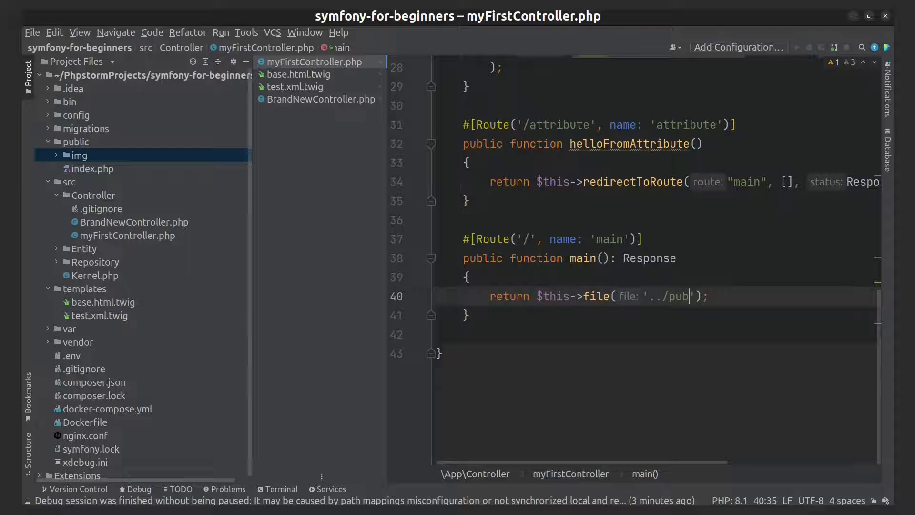
# - Complete the file path as '../public/img/postage-stamp.jpg', copying the image name from the project tree
pyautogui.write('lic/')
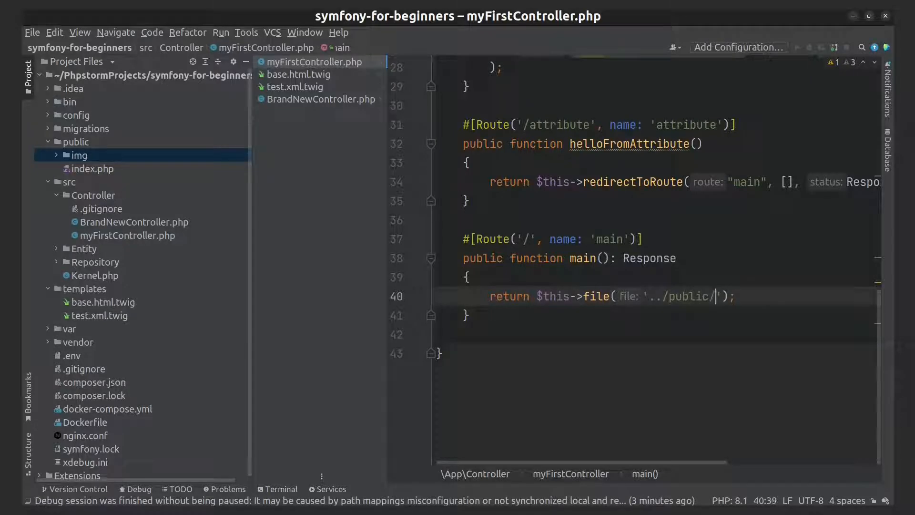
pyautogui.write('img')
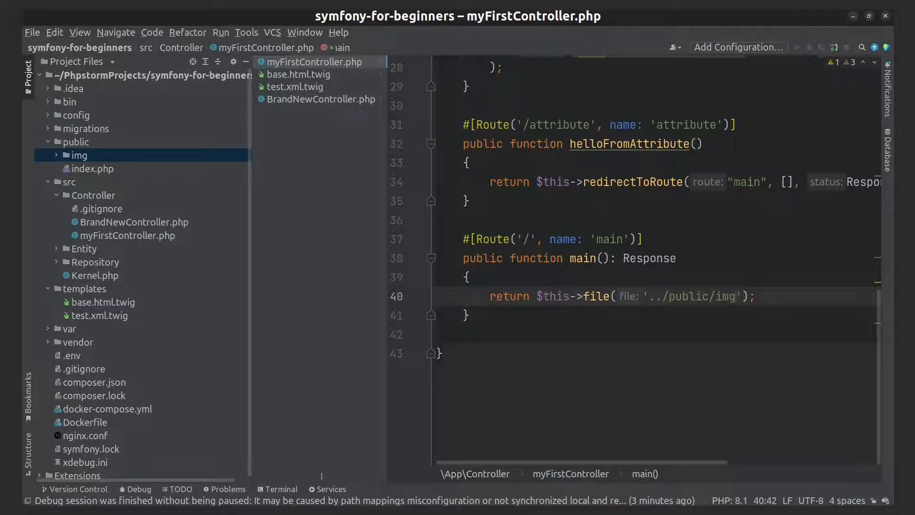
pyautogui.write('/')
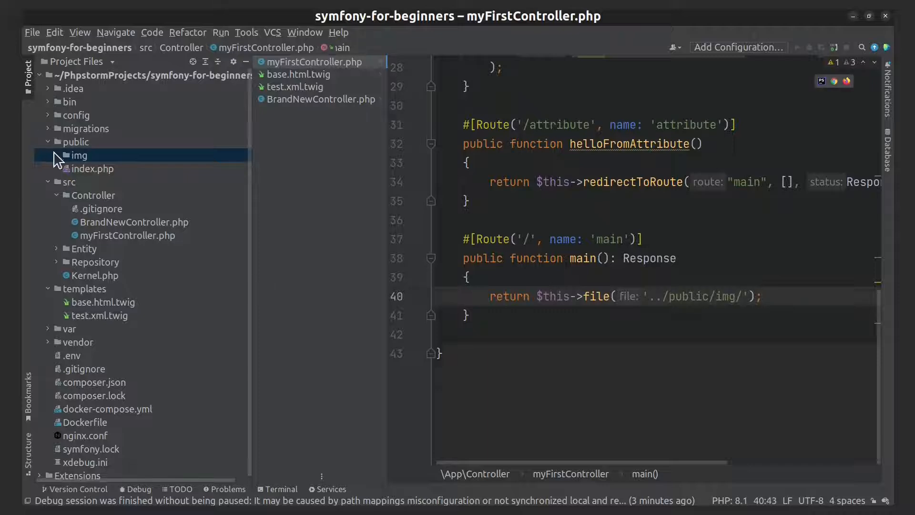
pyautogui.rightClick(76, 169)
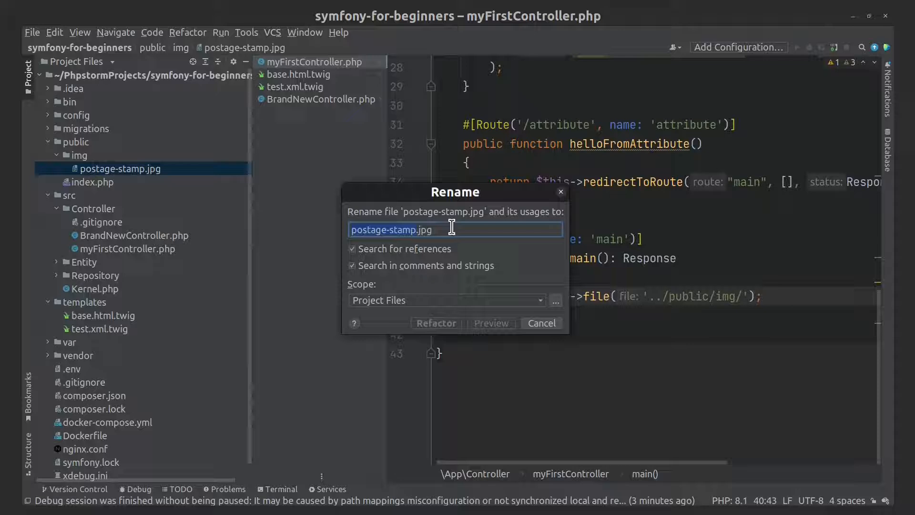
pyautogui.click(540, 323)
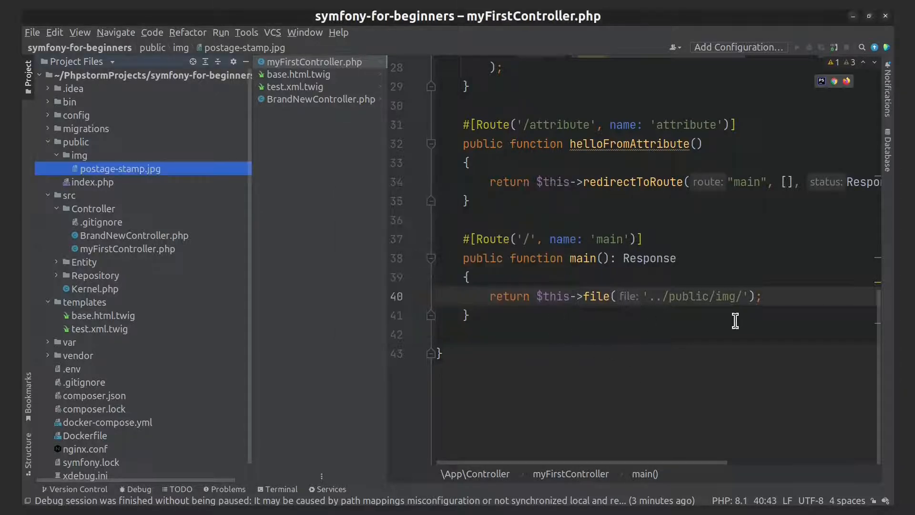
pyautogui.write('postage-stamp.jpg')
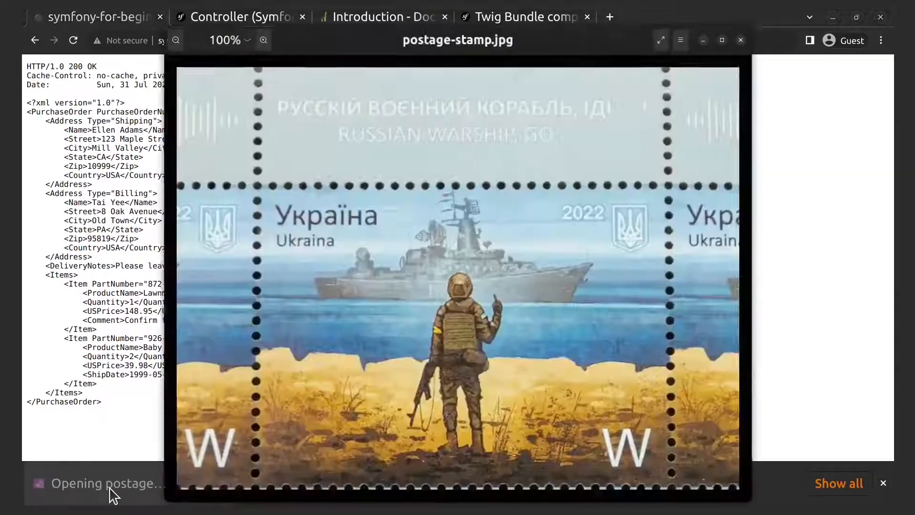
# - Open the downloaded postage-stamp.jpg from Chrome's download bar
pyautogui.click(740, 40)
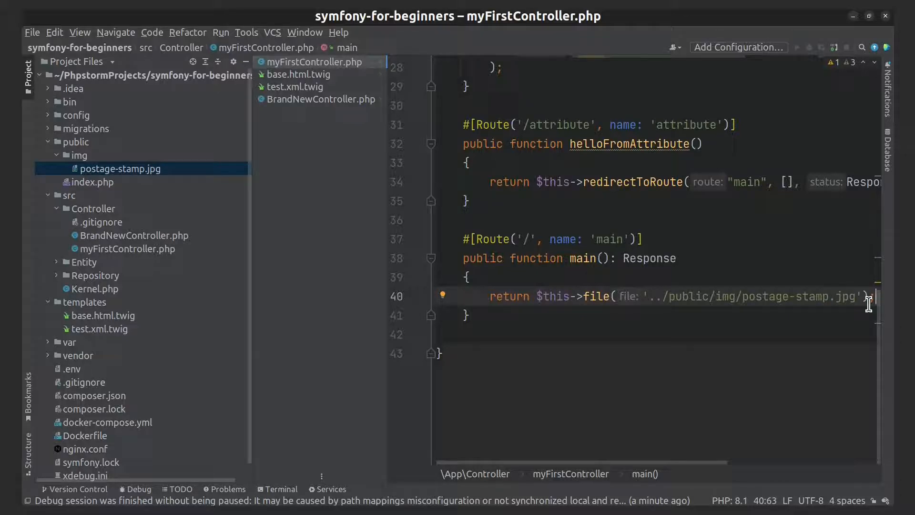
# - Add $file = new File('../public/img/postage-stamp.jpg'); to main()
pyautogui.write('$')
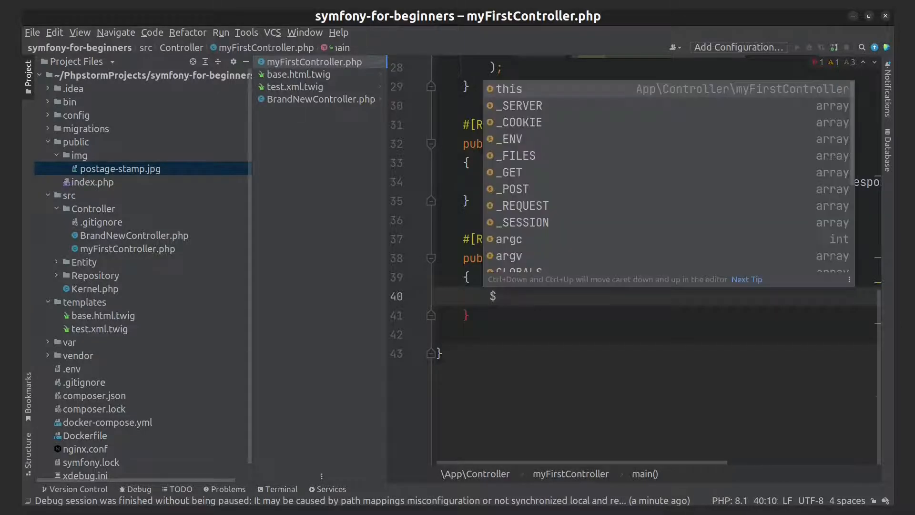
pyautogui.write('file =')
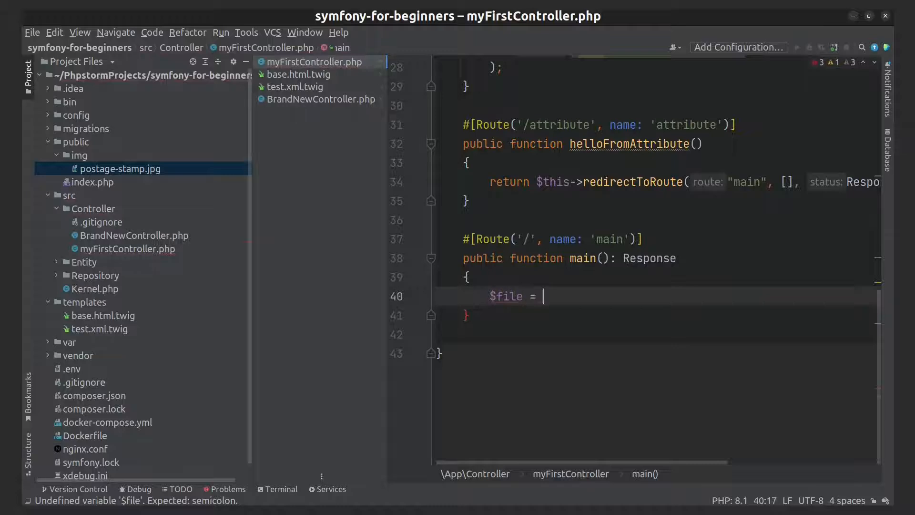
pyautogui.write('new F')
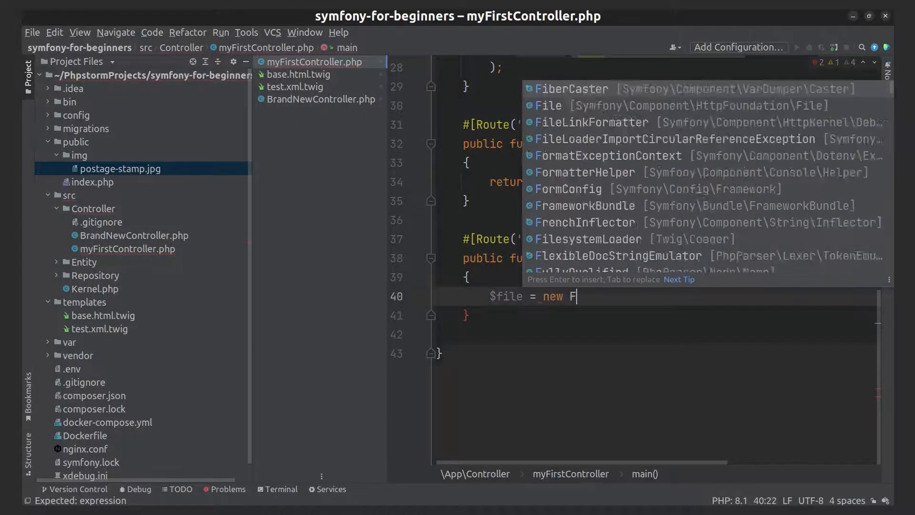
pyautogui.write('ile(')
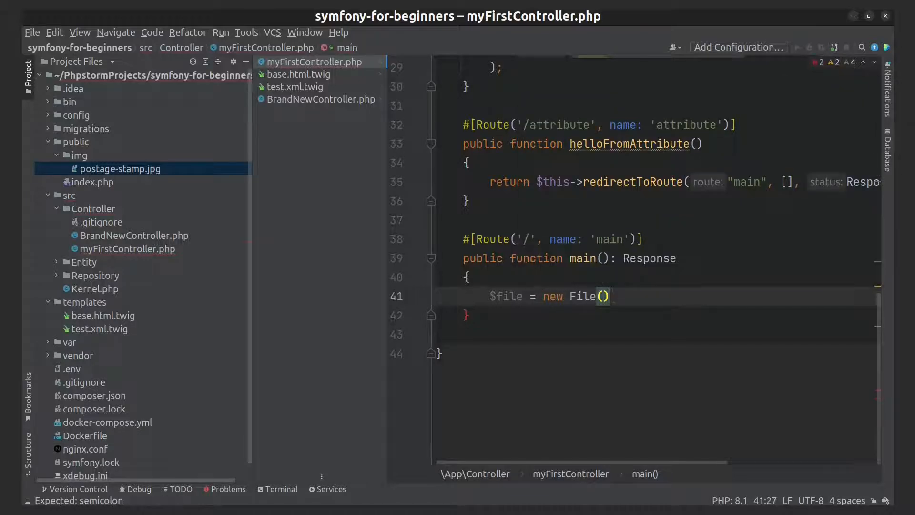
pyautogui.write(';')
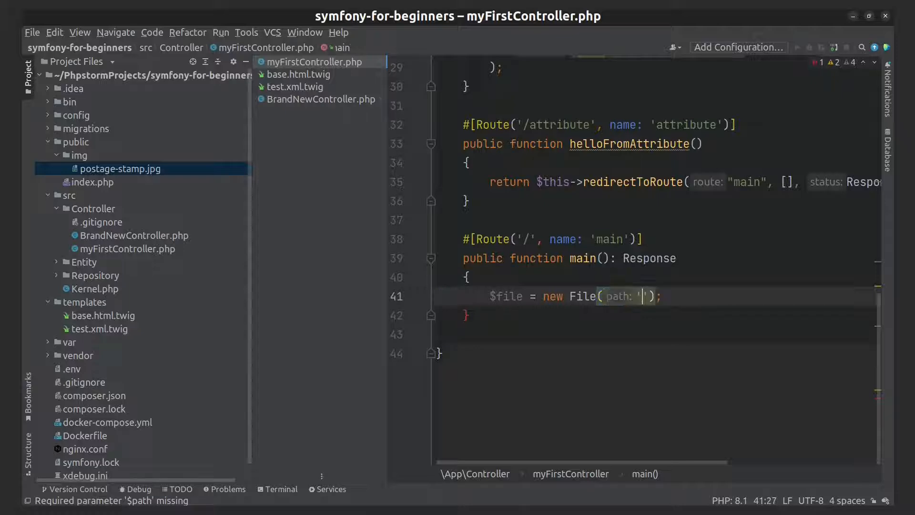
pyautogui.write('../')
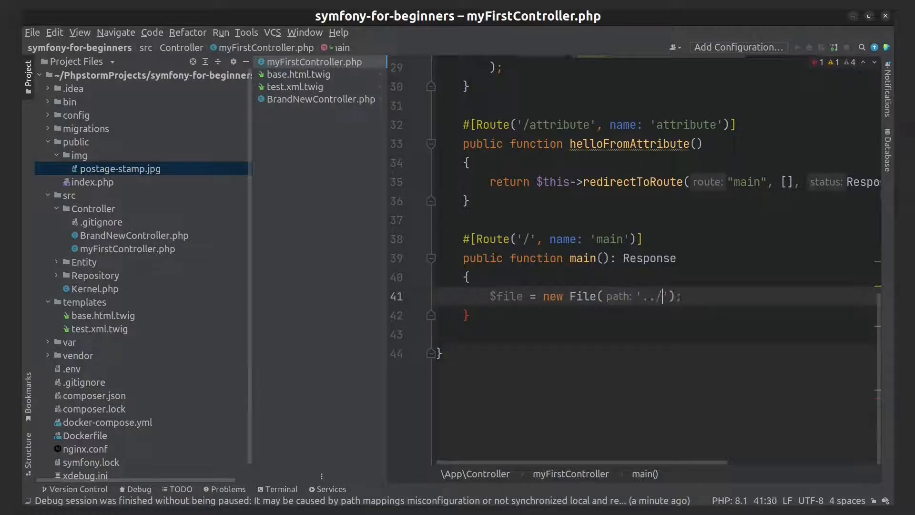
pyautogui.write('publ')
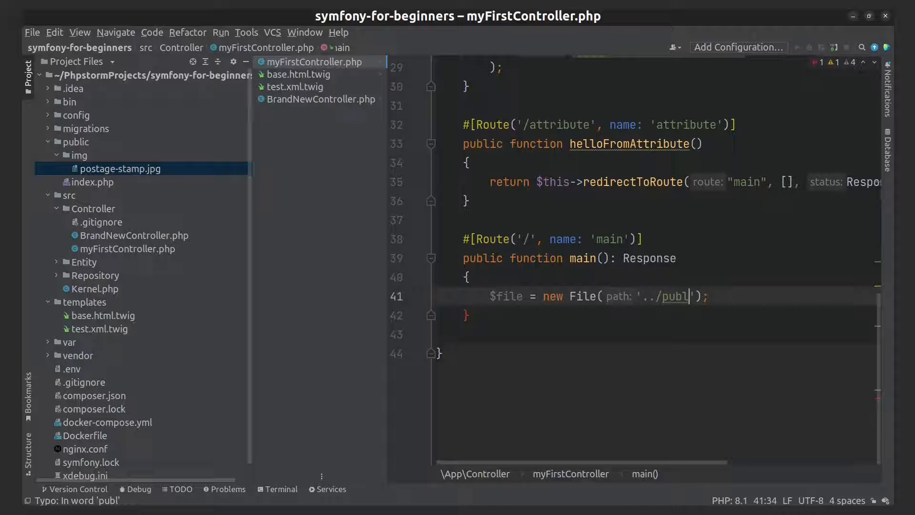
pyautogui.write('ic/')
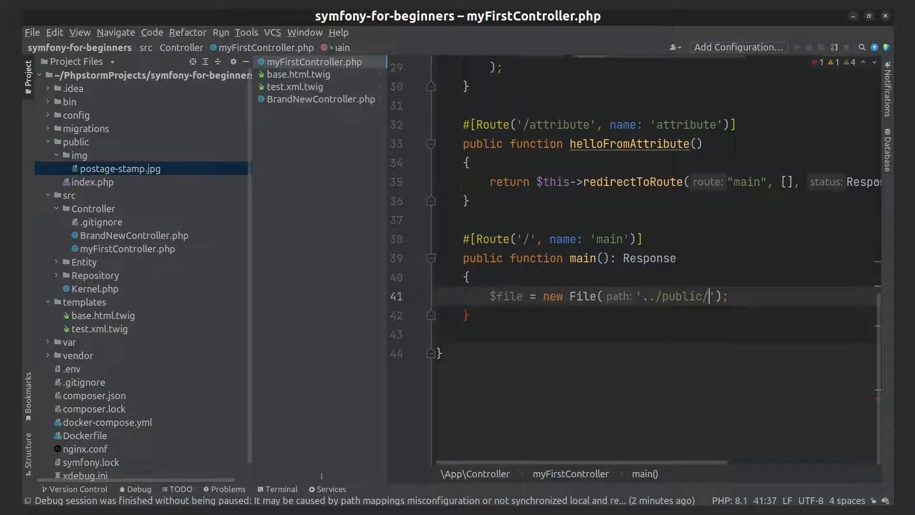
pyautogui.write('img/')
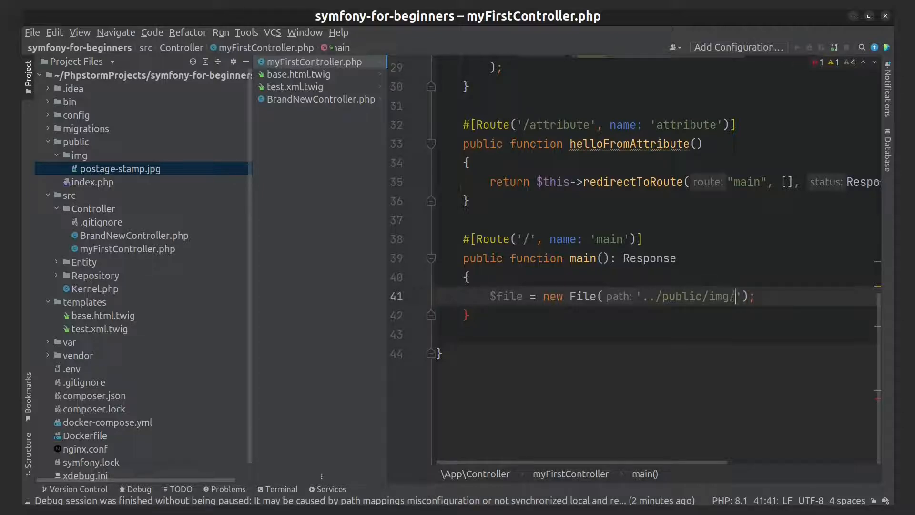
pyautogui.write('postage-stamp.jpg')
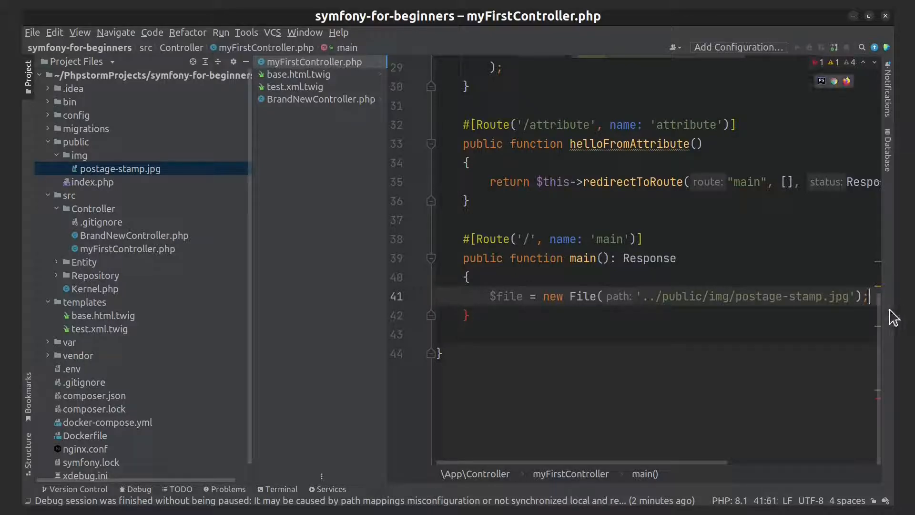
# - Change the return statement to return $this->file($file);
pyautogui.write('return $')
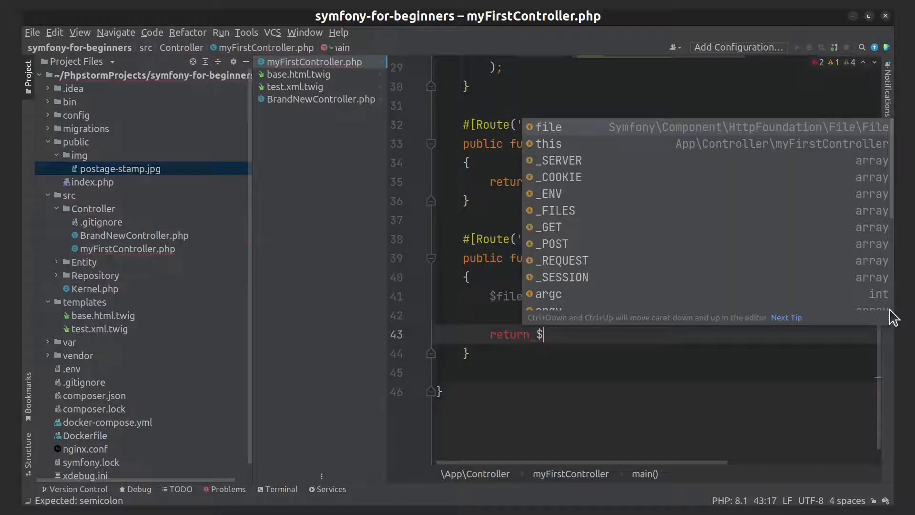
pyautogui.write('this->')
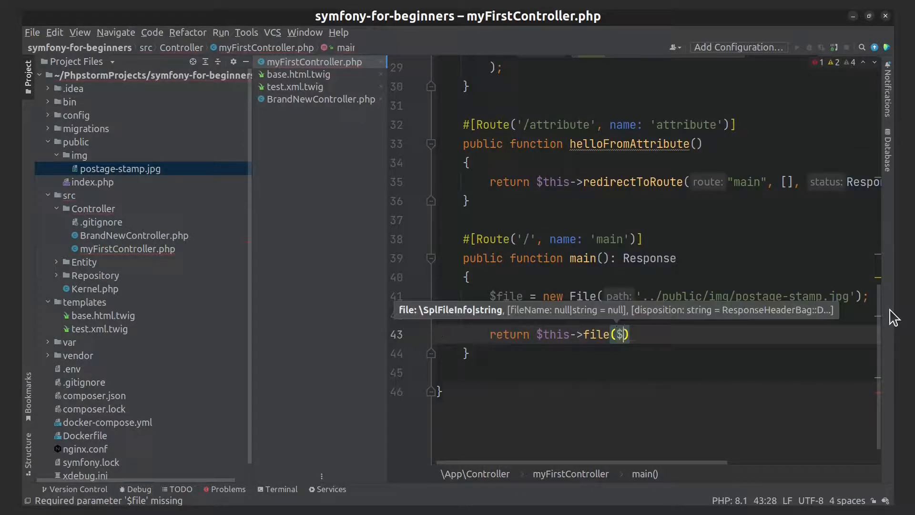
pyautogui.write('file')
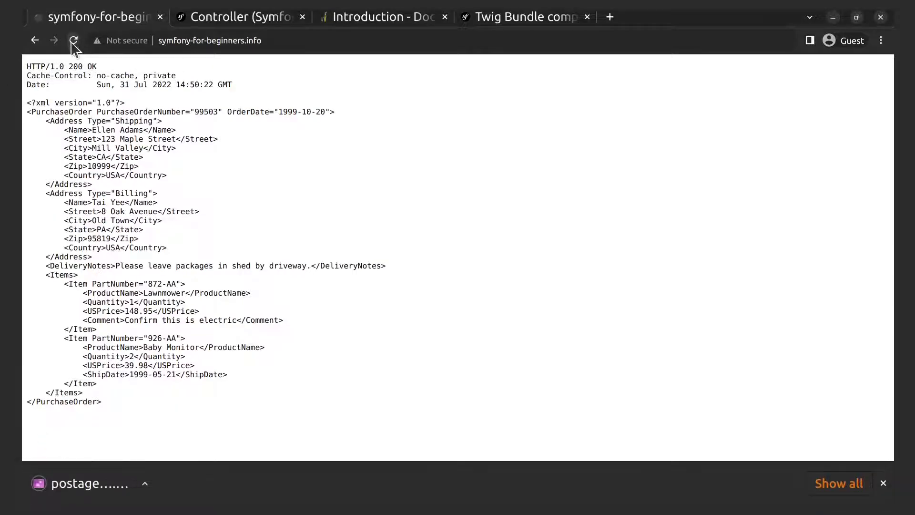
# - Open the re-downloaded postage-stamp image, close the viewer, and dismiss the download bar
pyautogui.click(81, 483)
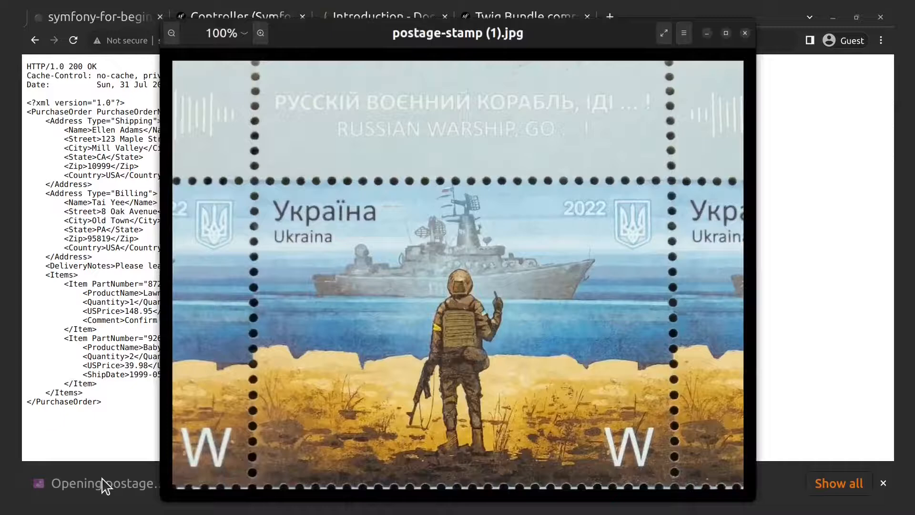
pyautogui.click(744, 33)
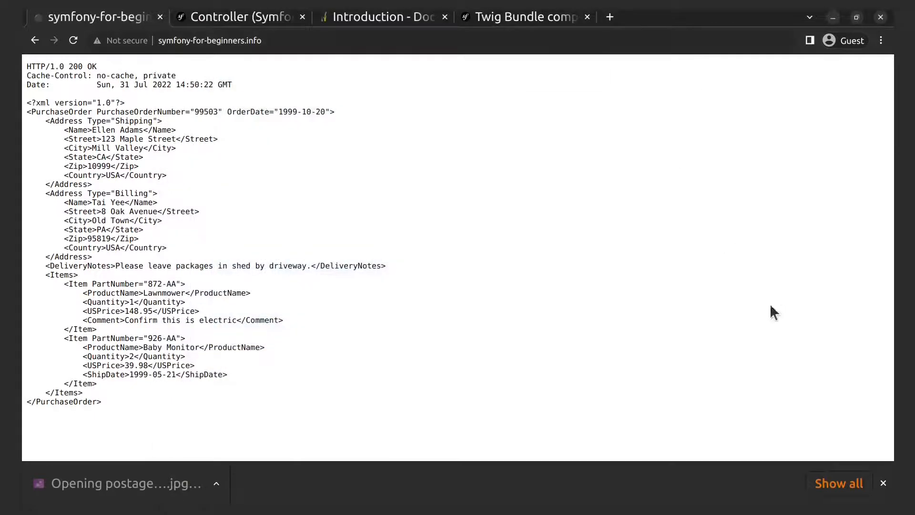
pyautogui.click(882, 483)
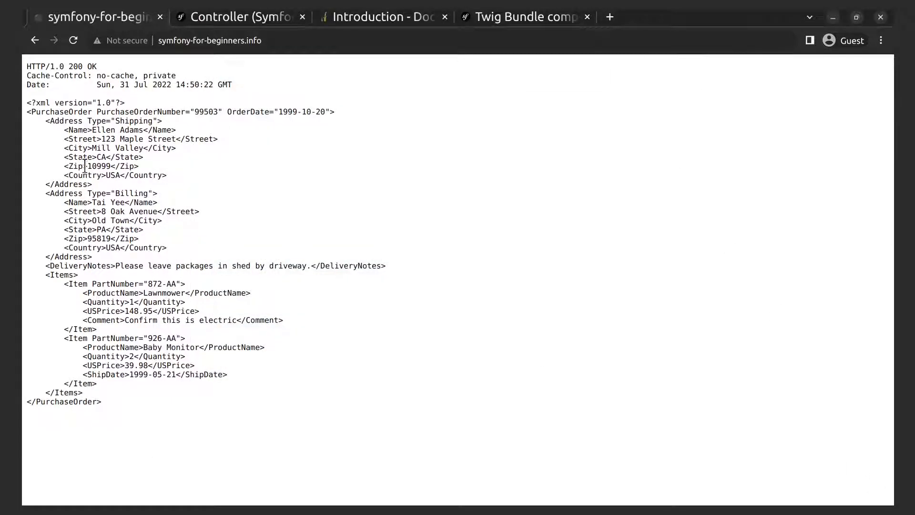
pyautogui.moveTo(6, 79)
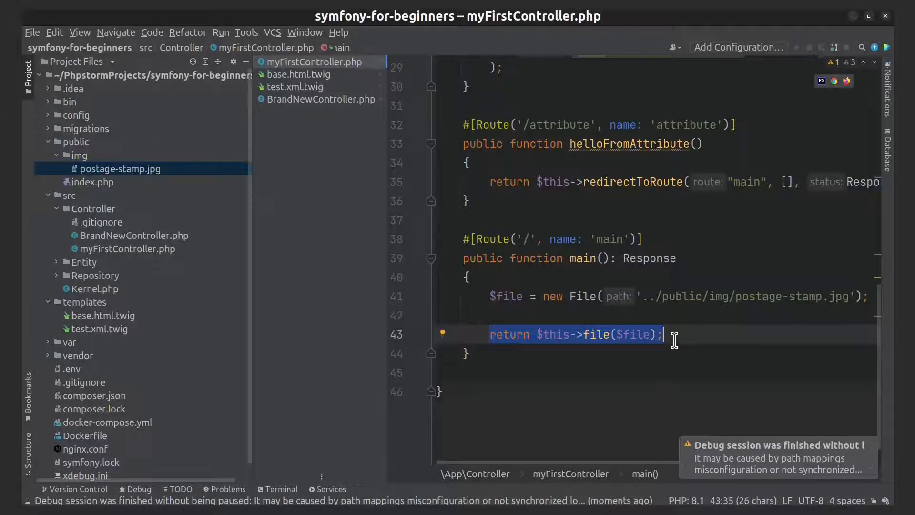
# - Pass 'new-img-name.jpg' as the second argument to $this->file()
pyautogui.click(665, 334)
pyautogui.write(", 'new-")
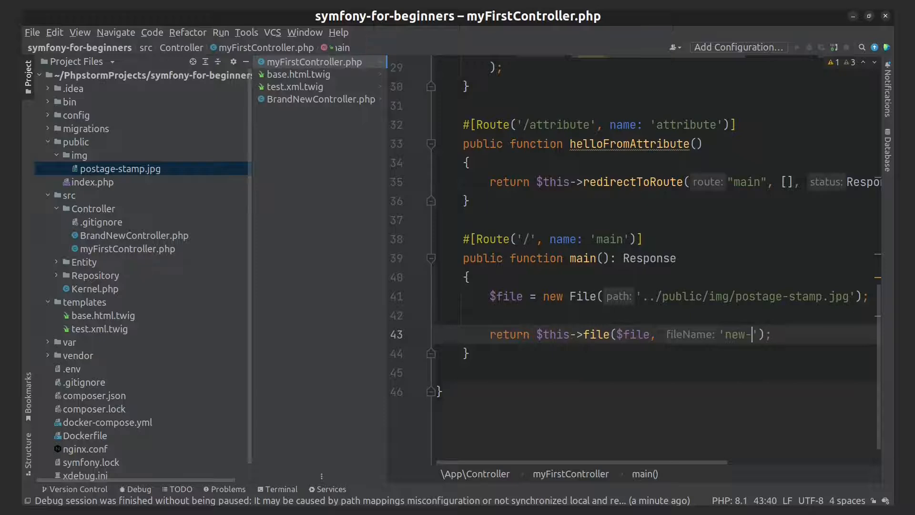
pyautogui.write('img-n')
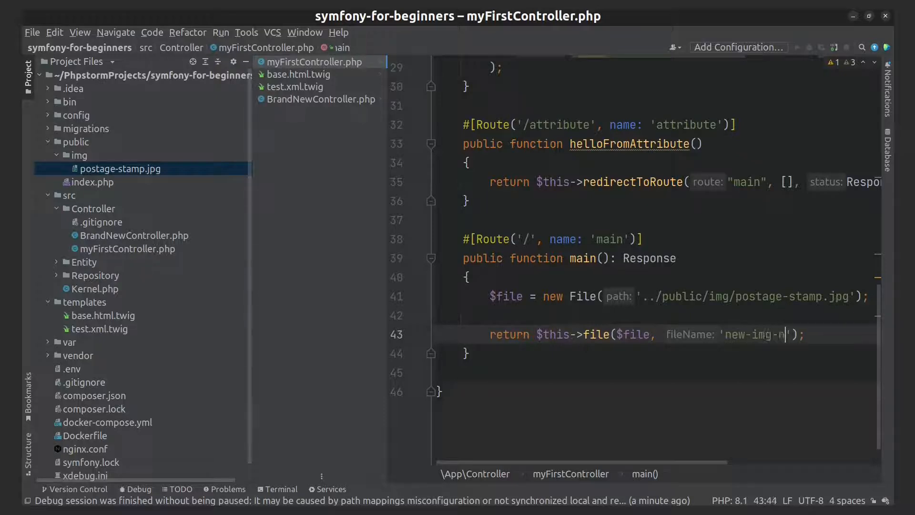
pyautogui.write('ame.j')
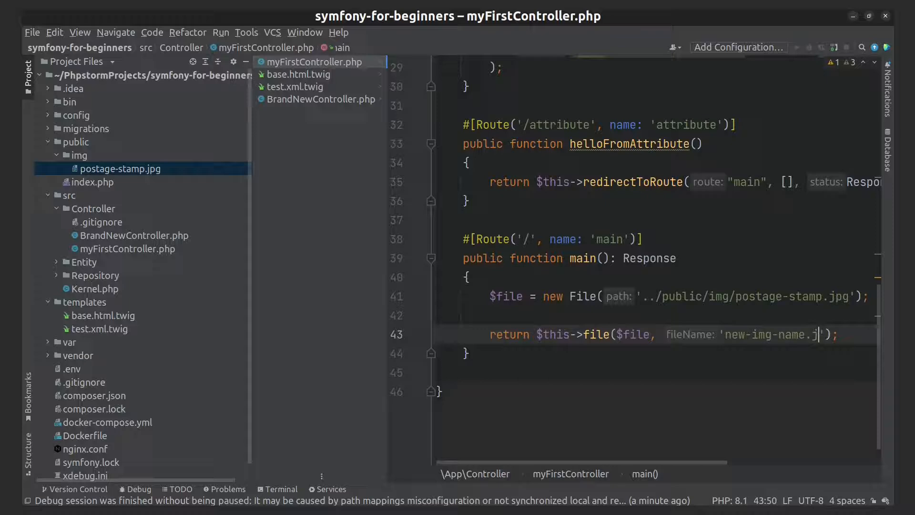
pyautogui.write('pg')
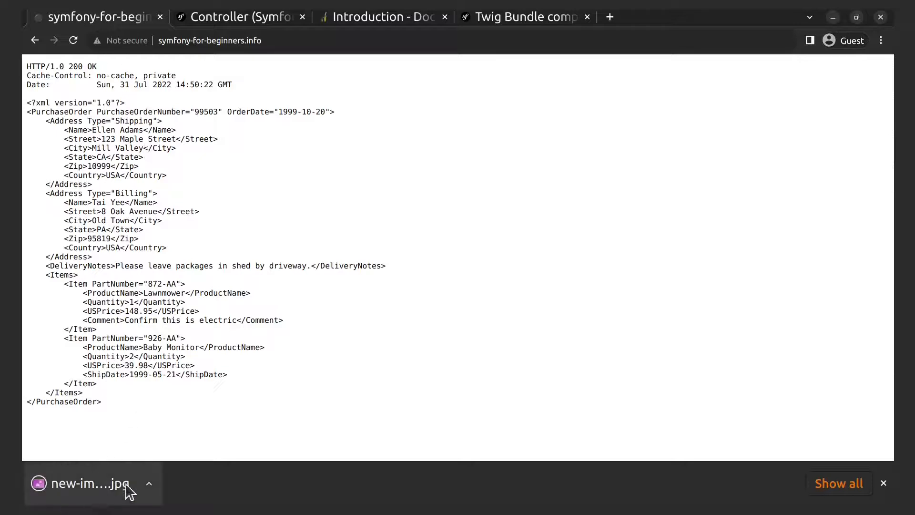
# - Open the downloaded new-img-name.jpg, check the stamp image, then close it
pyautogui.click(85, 483)
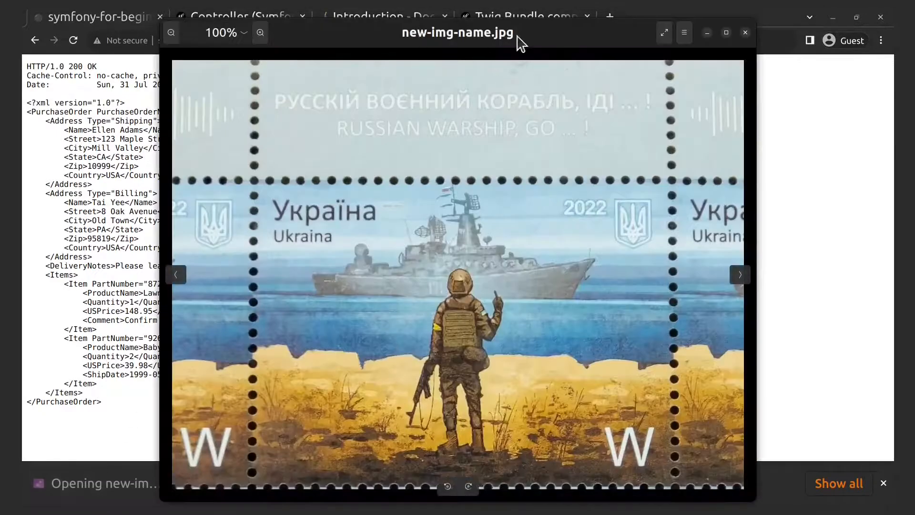
pyautogui.click(745, 32)
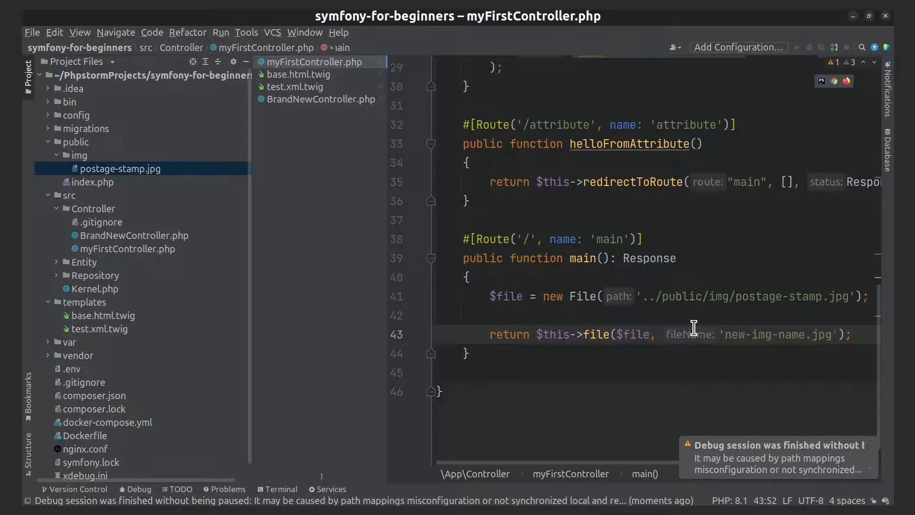
# - Add a ResponseHeaderBag::DISPOSITION_ constant as file()'s third argument, importing ResponseHeaderBag
pyautogui.click(843, 333)
pyautogui.write(', Response')
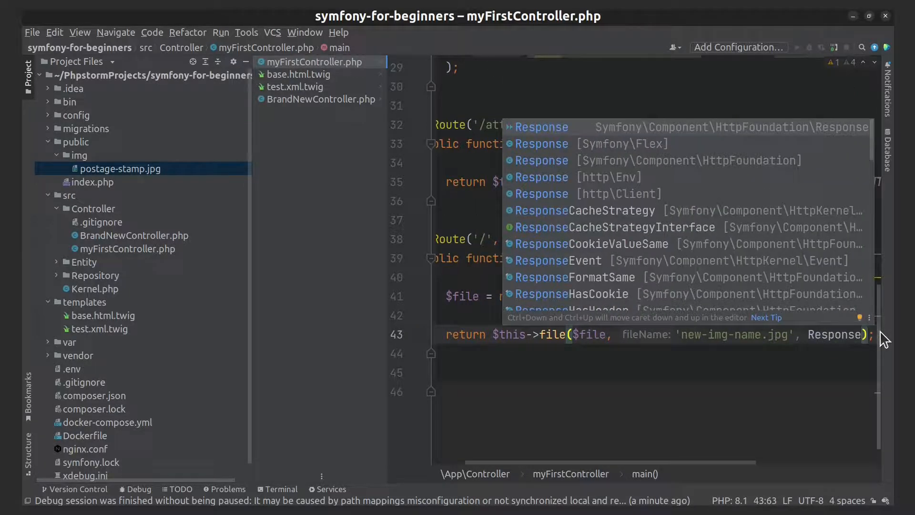
pyautogui.write('HeaderBag::DISPOSITION')
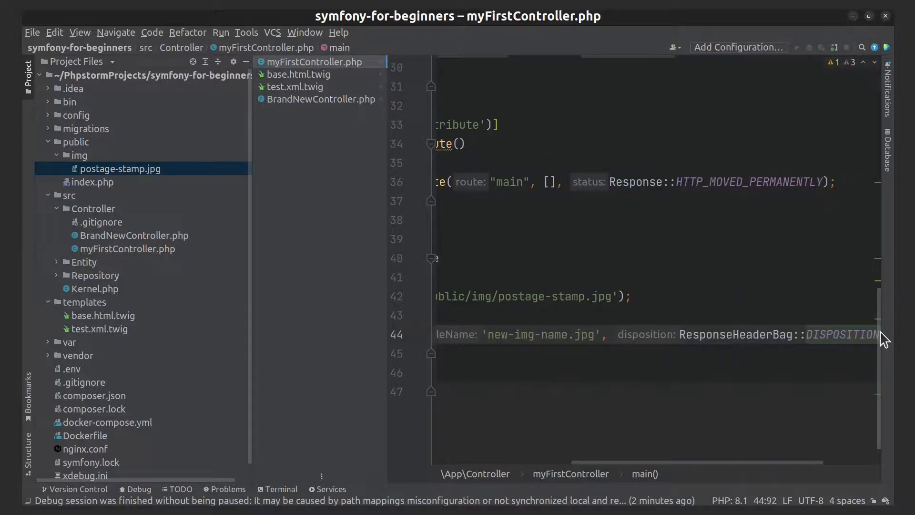
pyautogui.hscroll(-3)
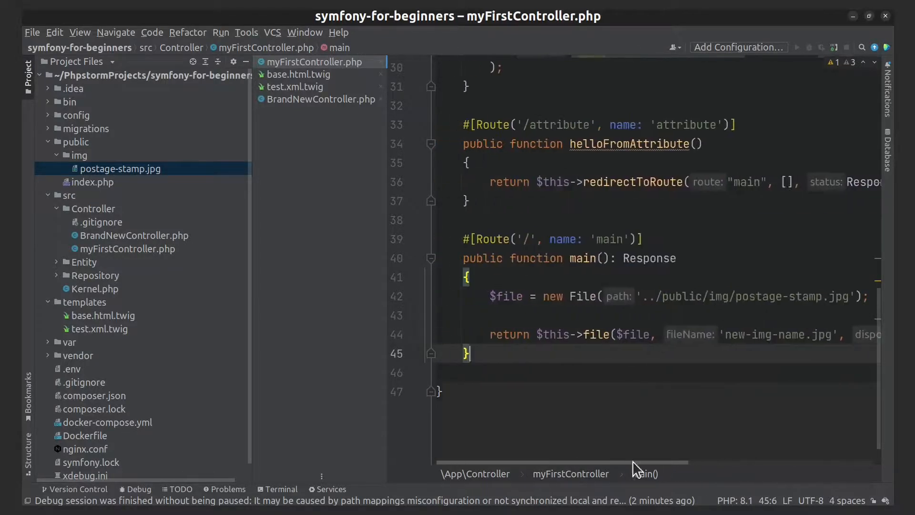